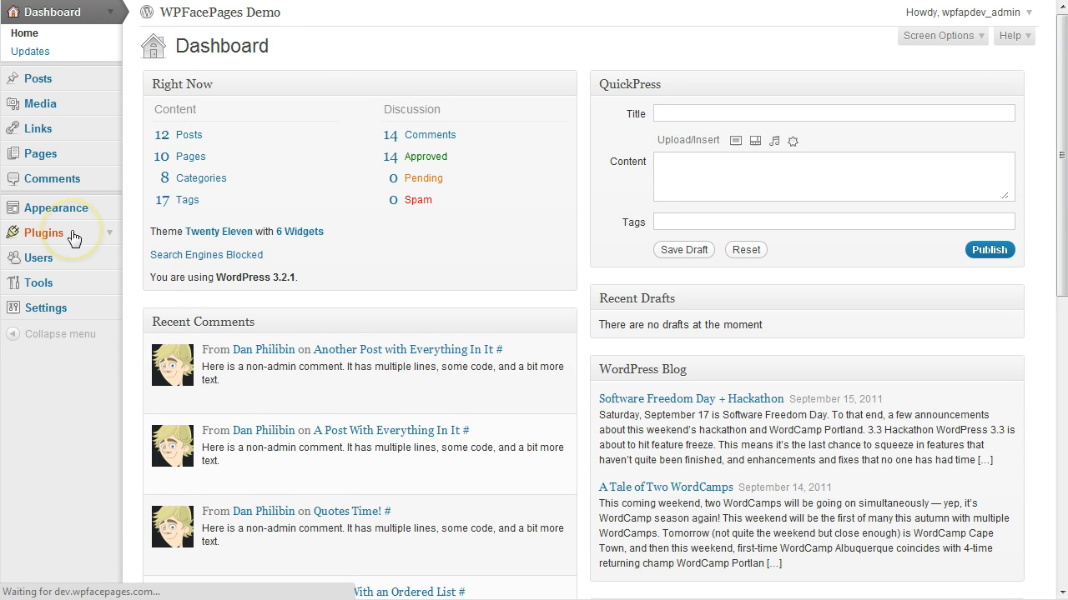
Step: Choose the WPFacePages zip file on the Add New plugin Upload page
left_click(43, 232)
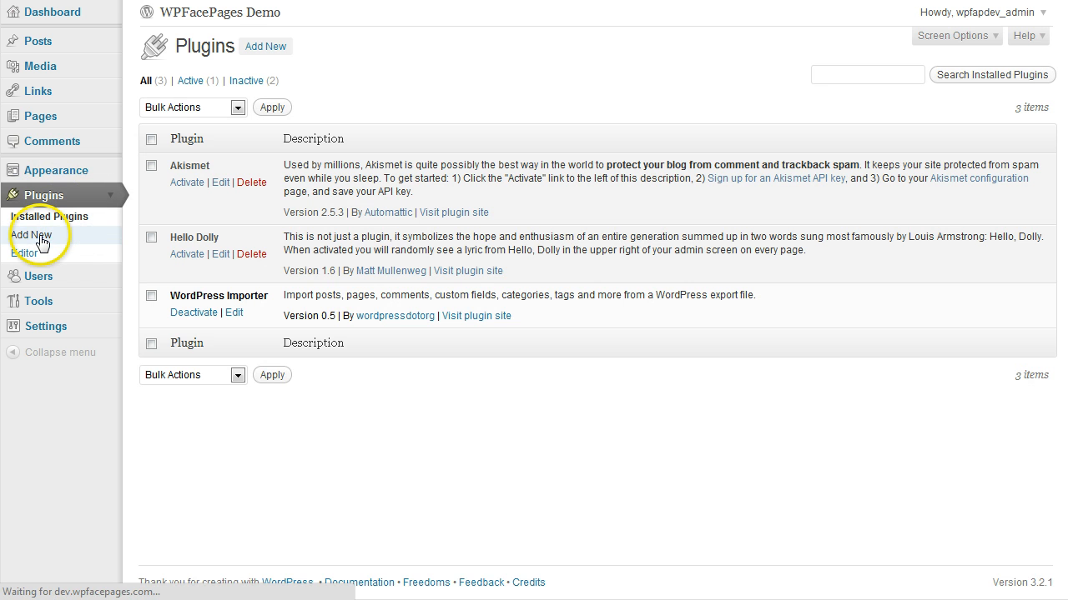
left_click(32, 235)
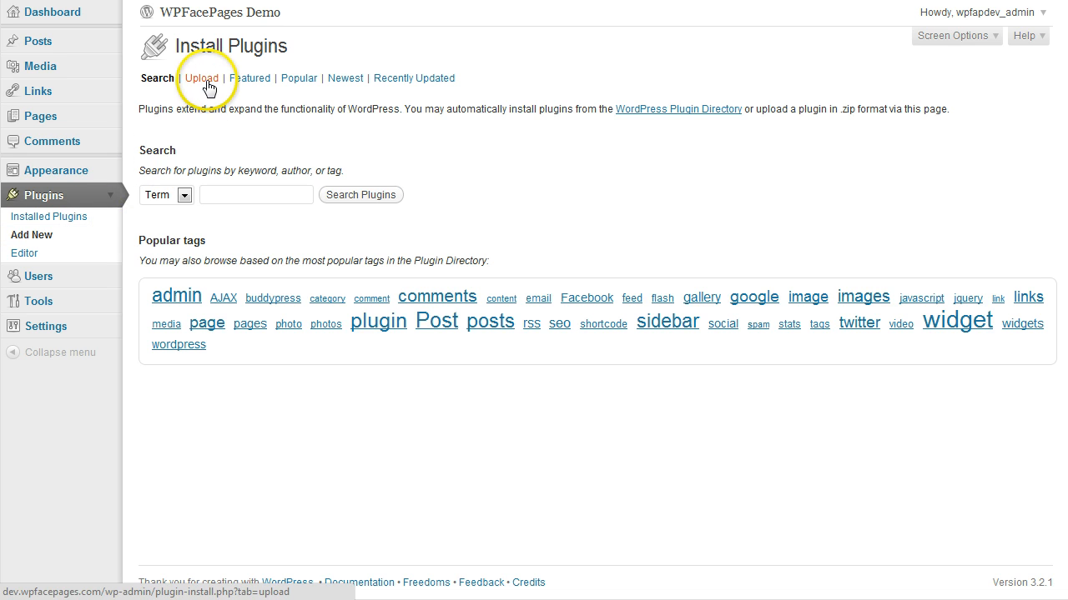
left_click(201, 78)
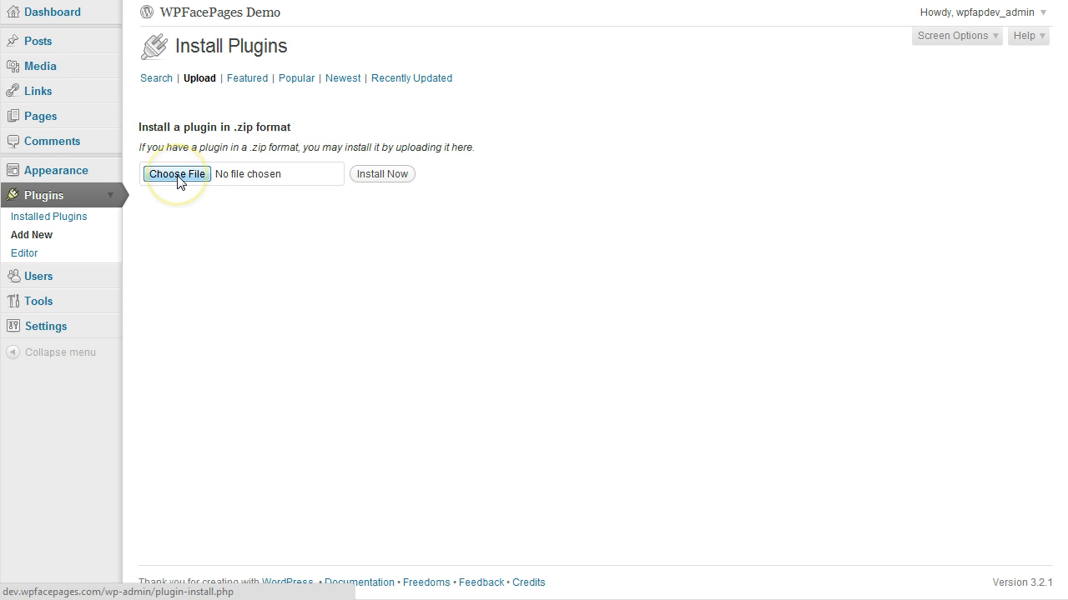
left_click(176, 173)
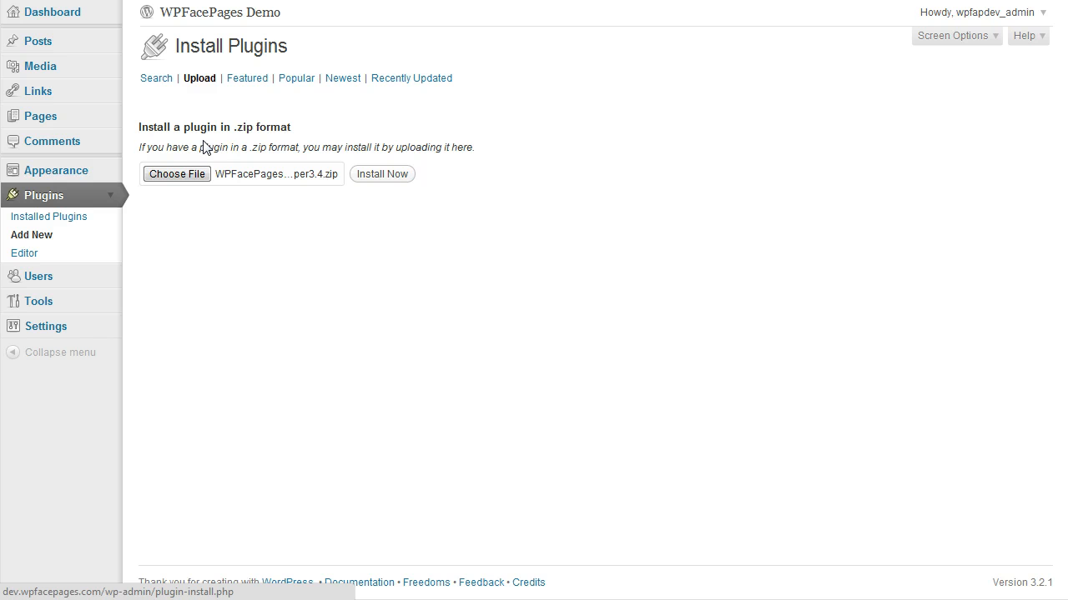
mouse_move(257, 229)
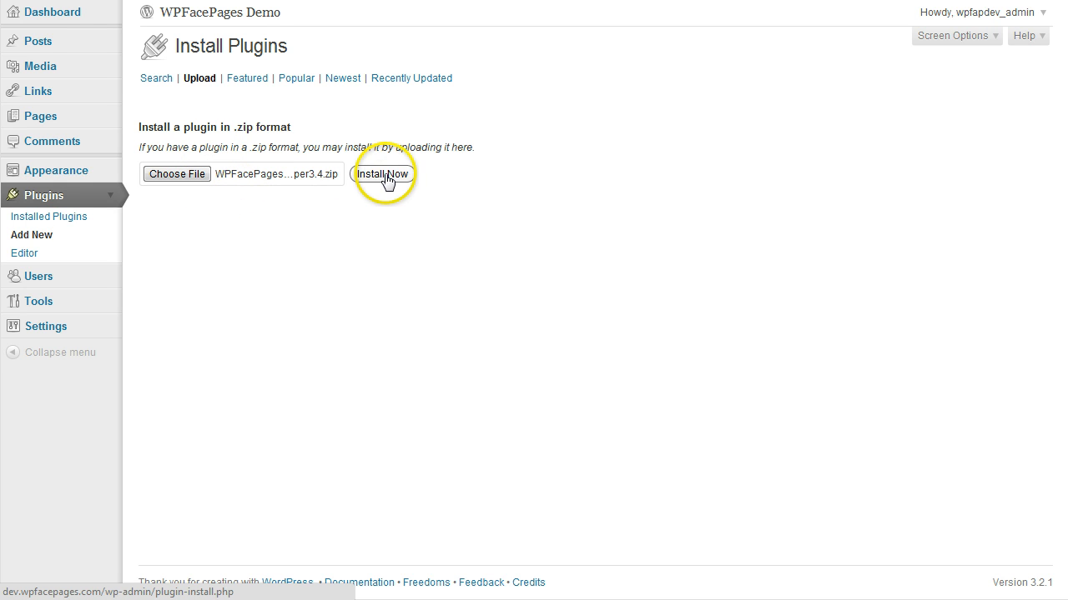
Step: Install WPFacePagesDeveloper3.43.zip and request its activation
left_click(382, 174)
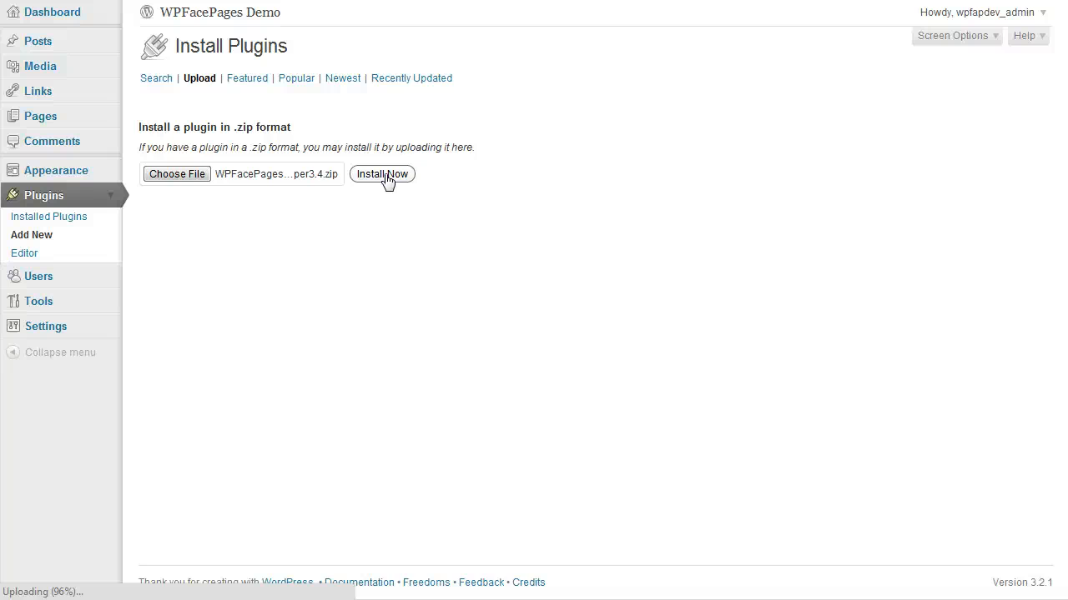
left_click(382, 173)
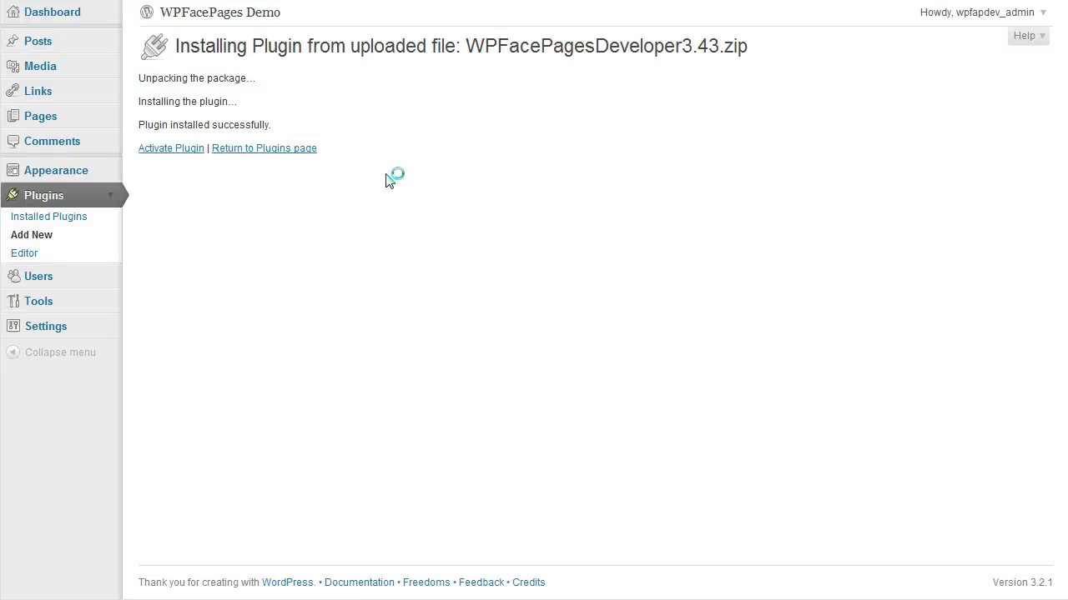
mouse_move(171, 148)
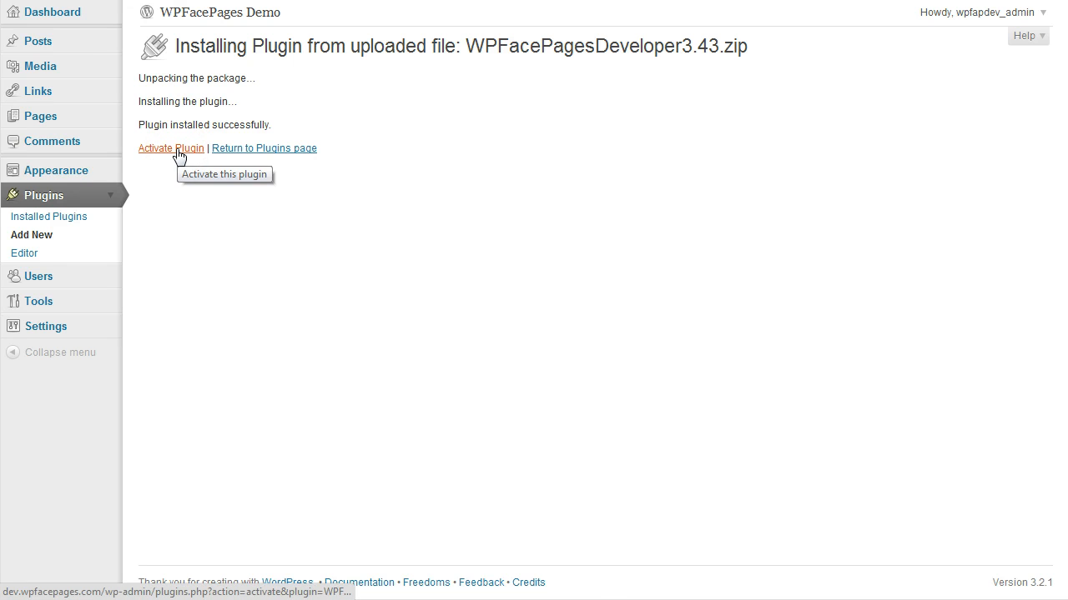
left_click(171, 148)
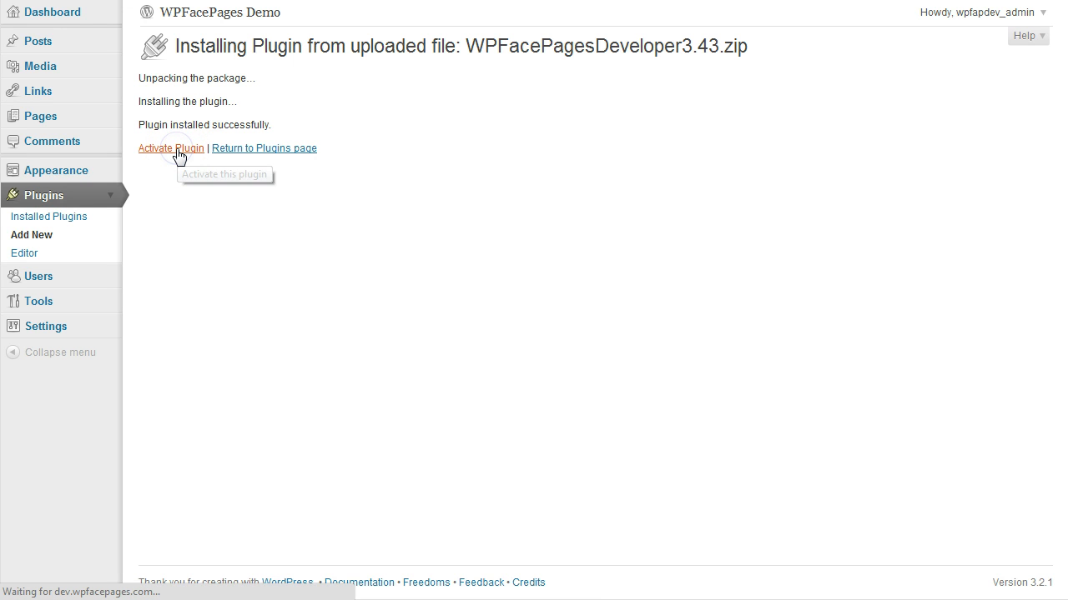
Step: Finish activating WPFacePages and open its admin menu options
left_click(171, 147)
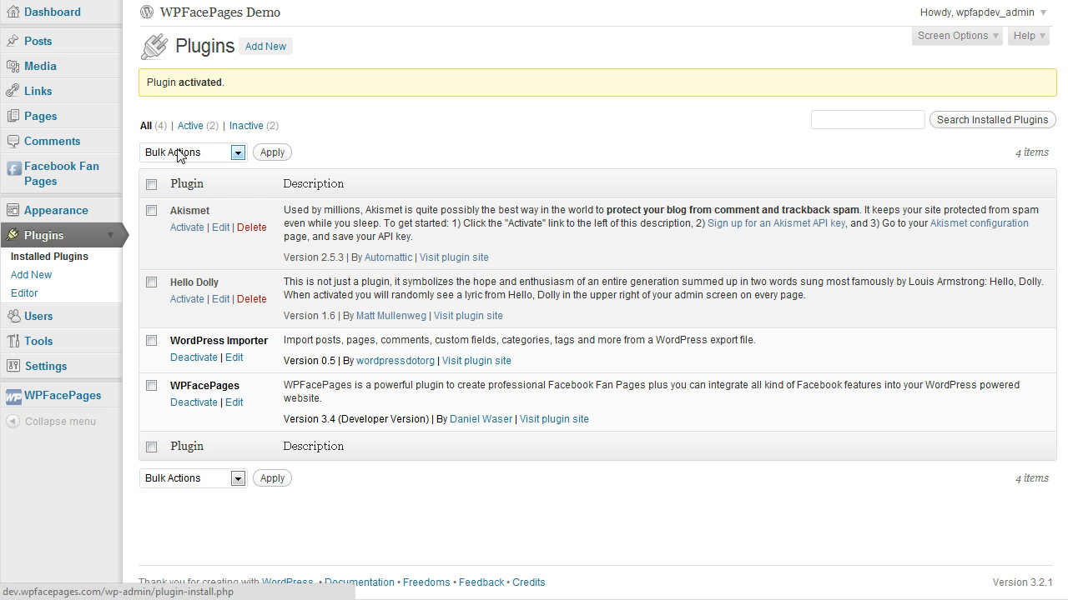
mouse_move(504, 257)
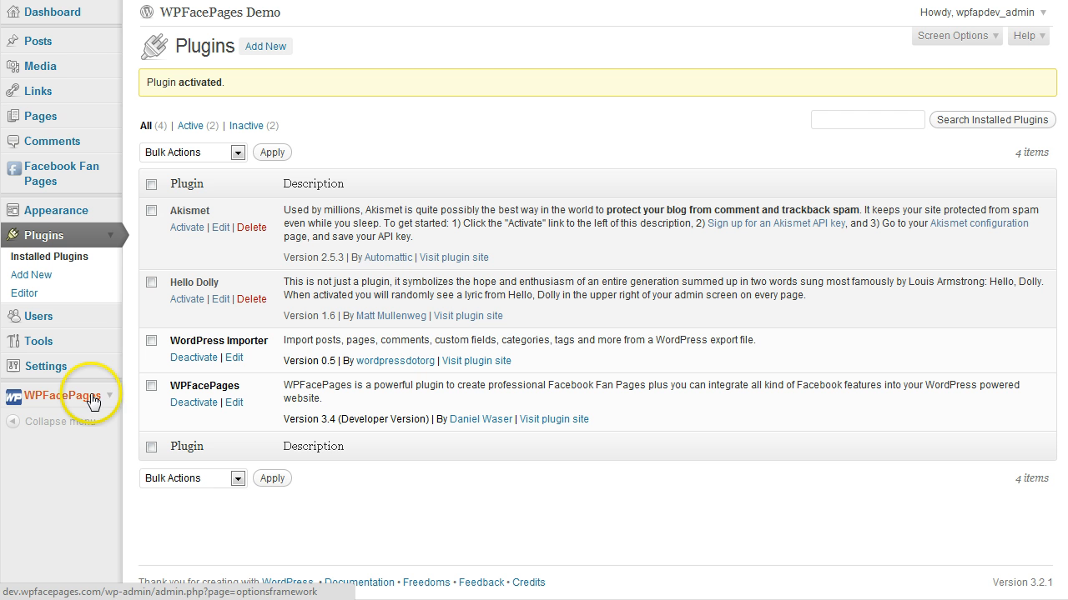
left_click(62, 395)
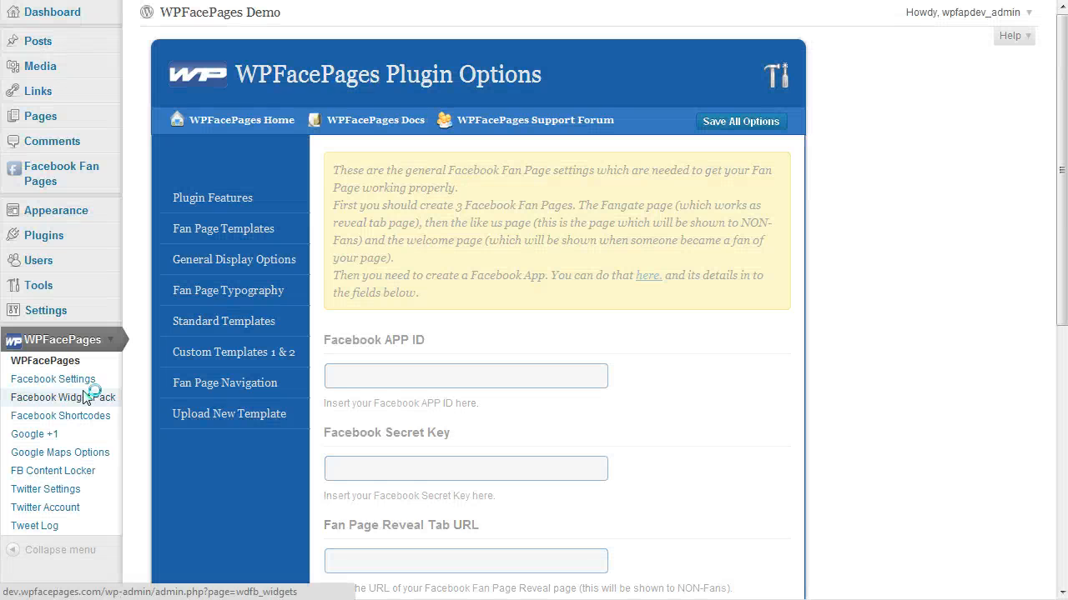
left_click(53, 379)
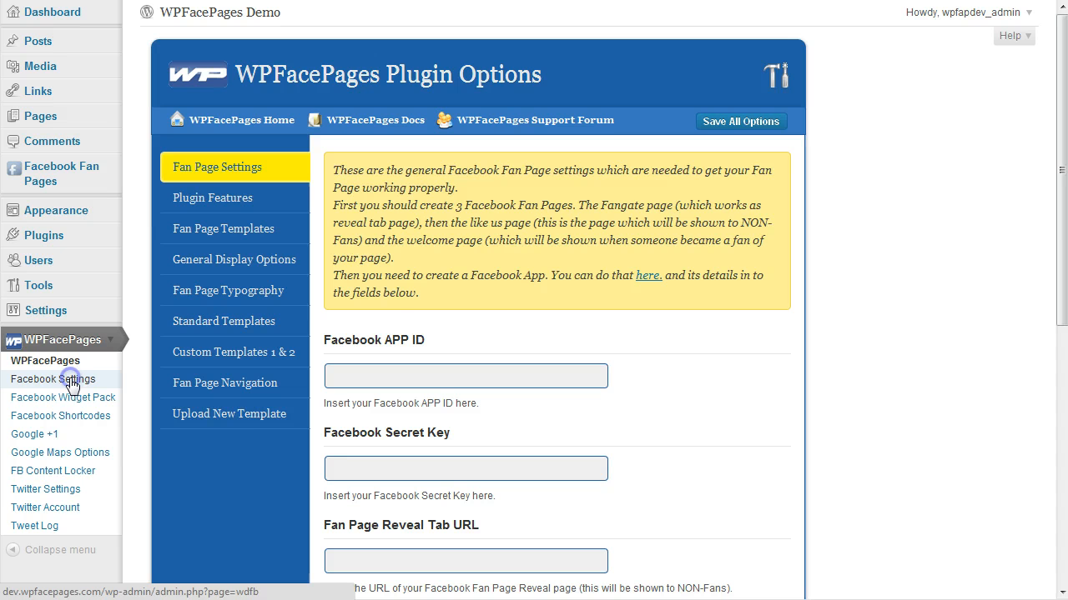
Step: Browse WPFacePages Facebook Settings, ending on the Facebook Widget Pack page
left_click(53, 379)
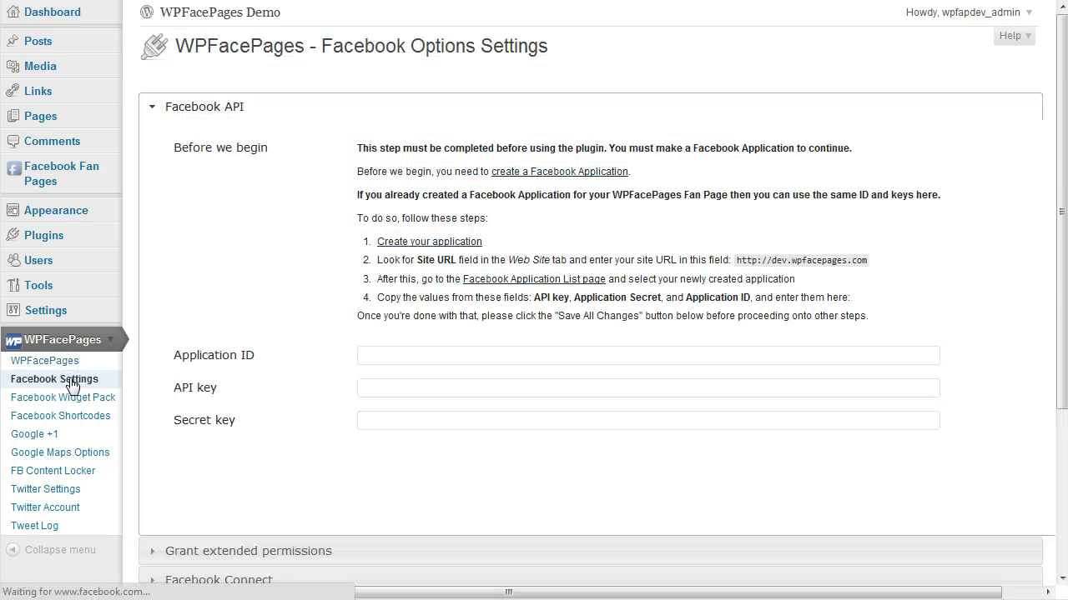
left_click(62, 397)
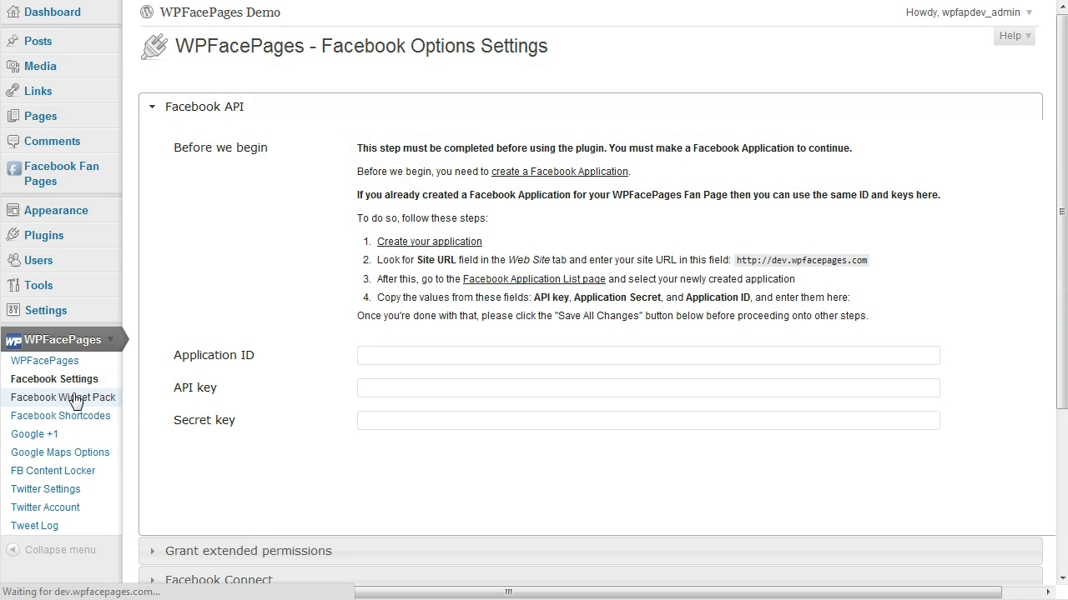
left_click(63, 397)
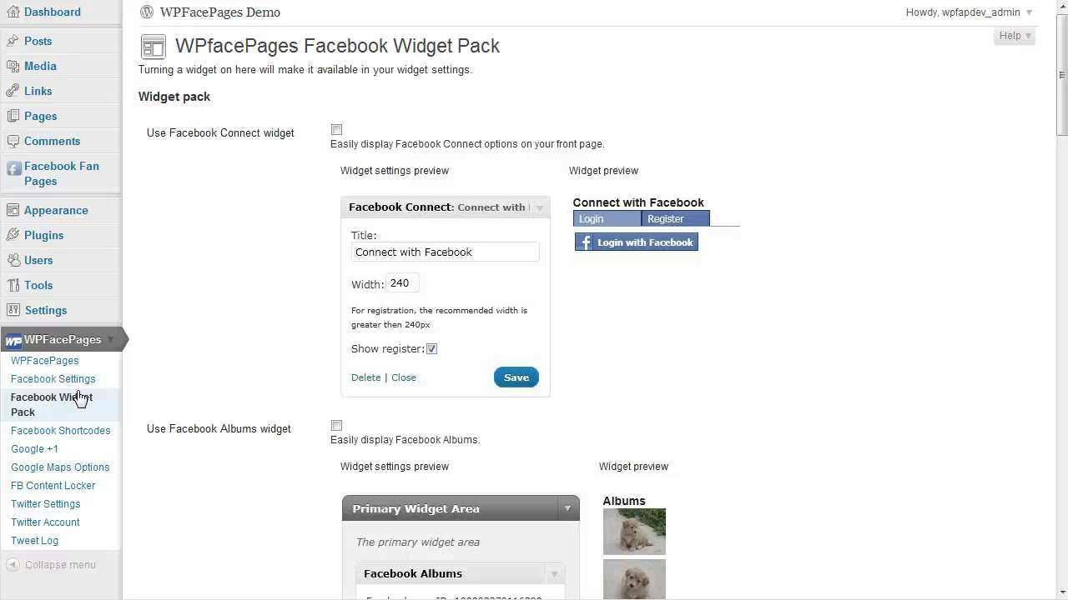
Step: From the Dashboard, open the WPFacePages version 3.4 details in the plugins list
left_click(52, 12)
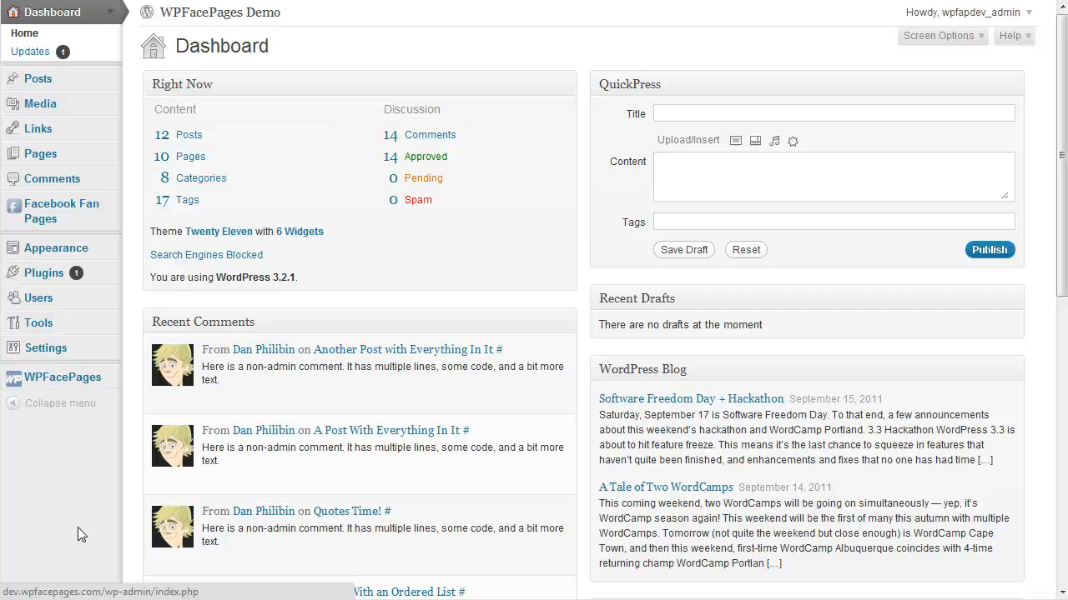
mouse_move(423, 310)
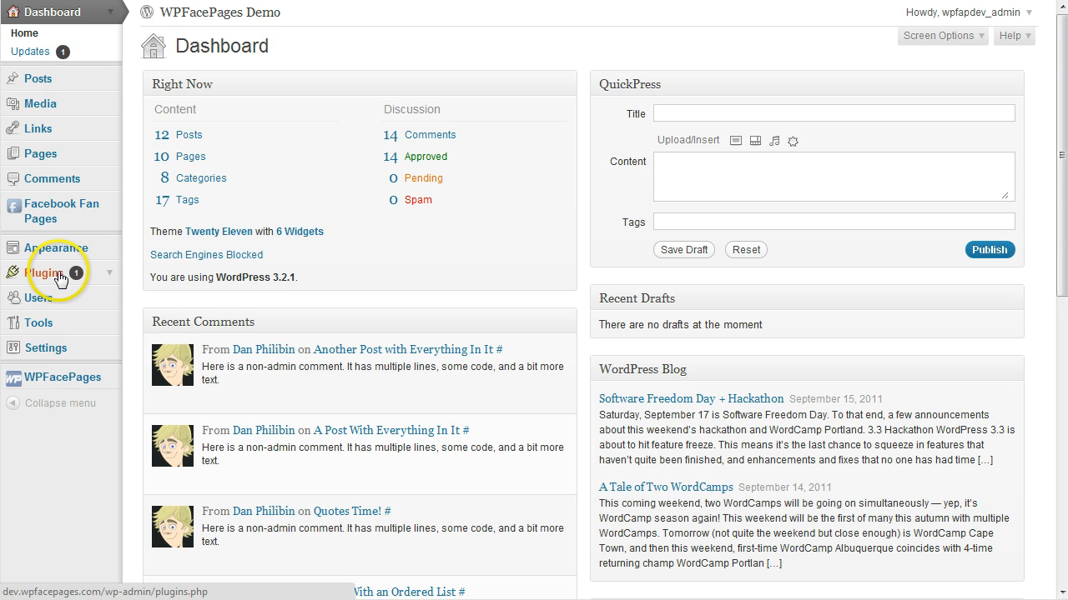
left_click(44, 272)
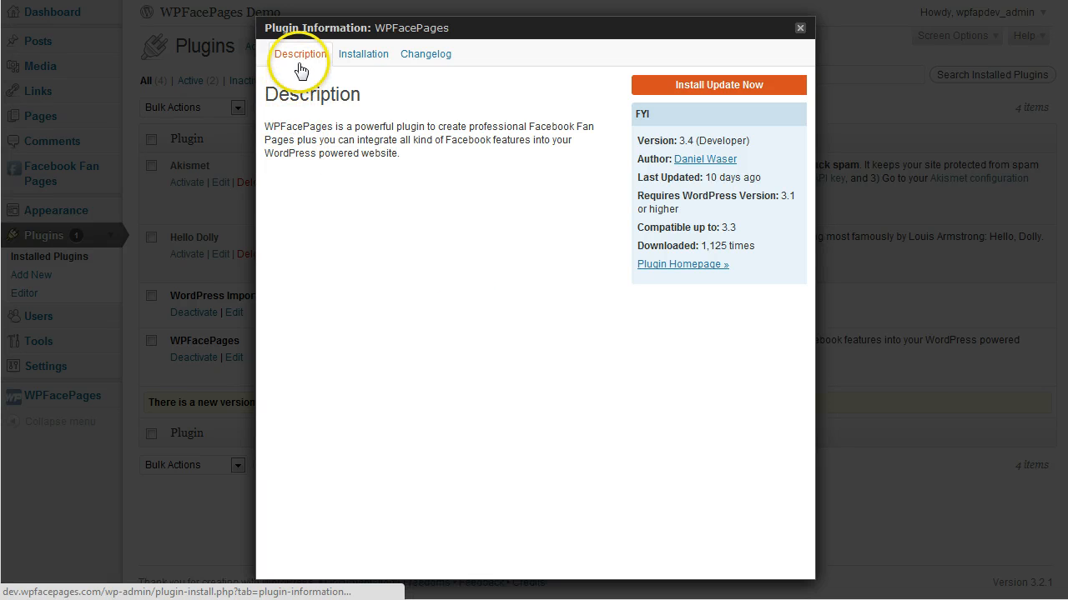
Step: Read the WPFacePages 3.4 description, installation notes and changelog, then close the window
left_click(363, 53)
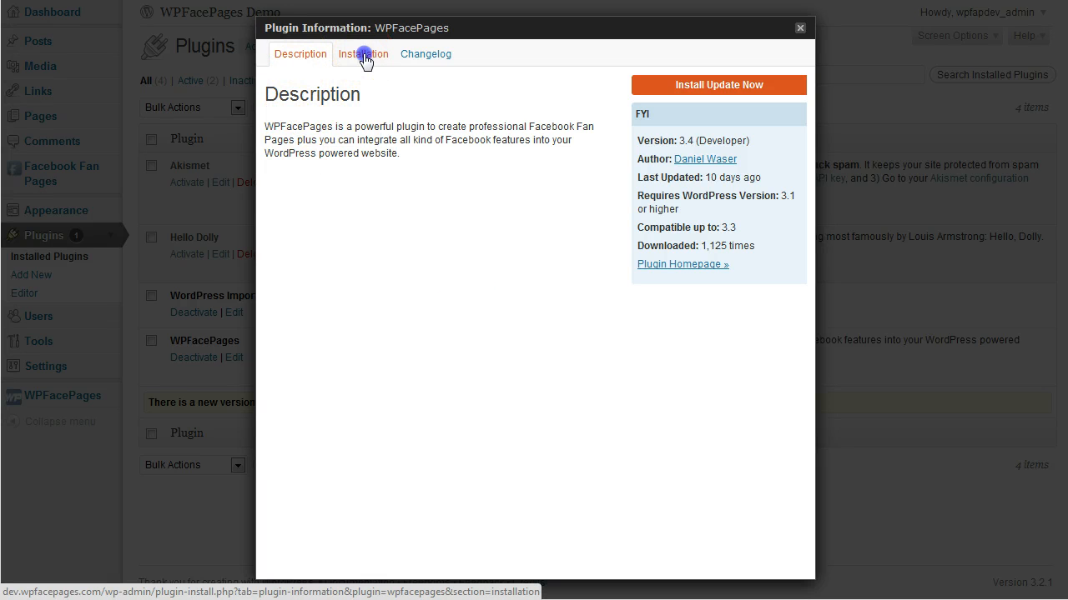
left_click(363, 54)
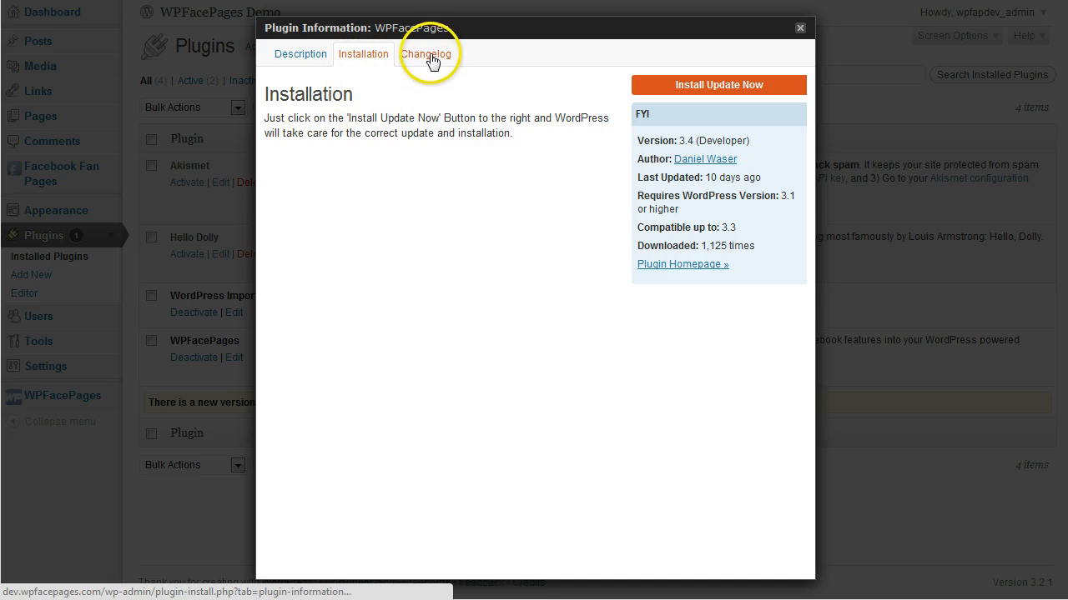
left_click(426, 53)
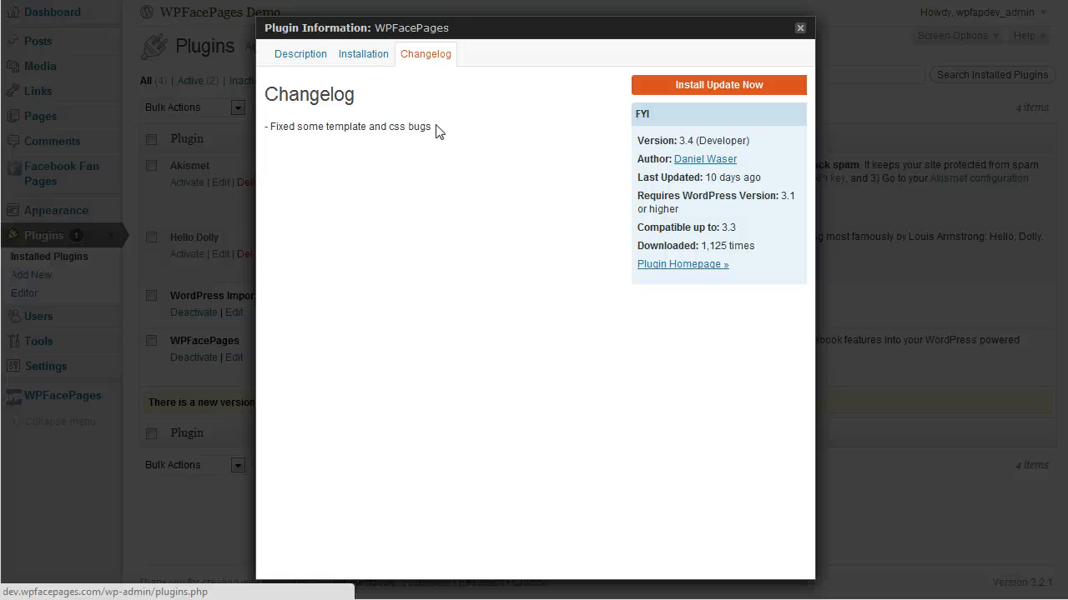
left_click(718, 84)
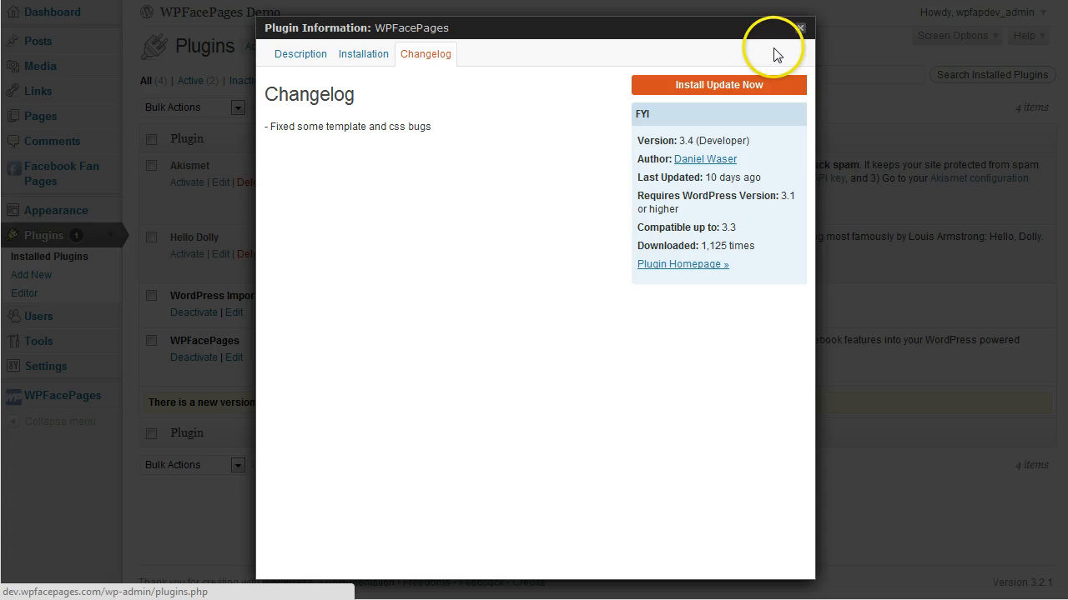
left_click(800, 27)
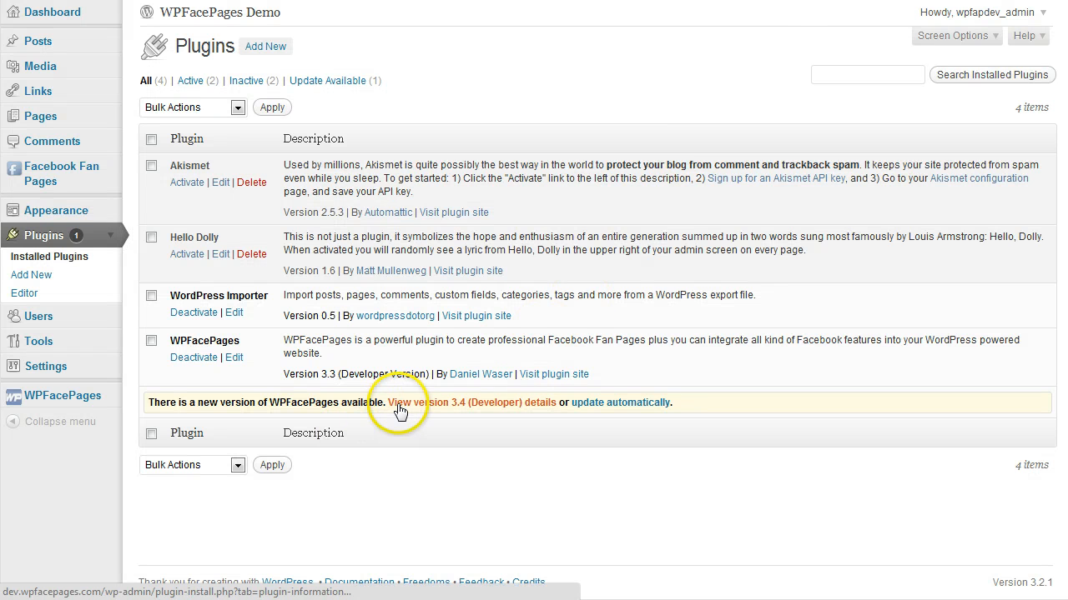
Step: Automatically update WPFacePages to 3.4, then return to the plugins list
left_click(621, 402)
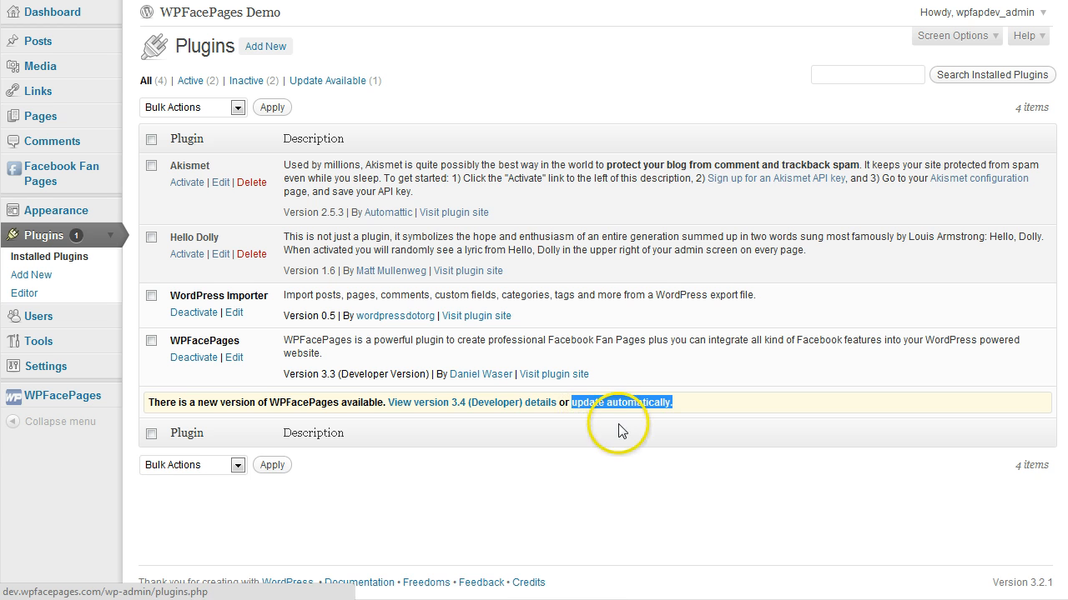
left_click(621, 402)
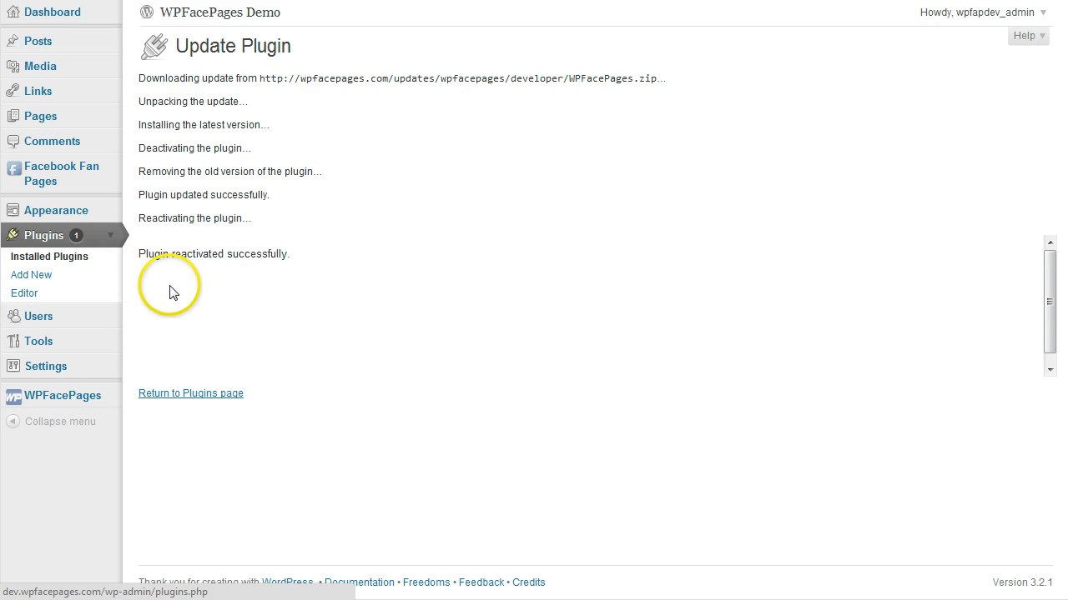
mouse_move(319, 325)
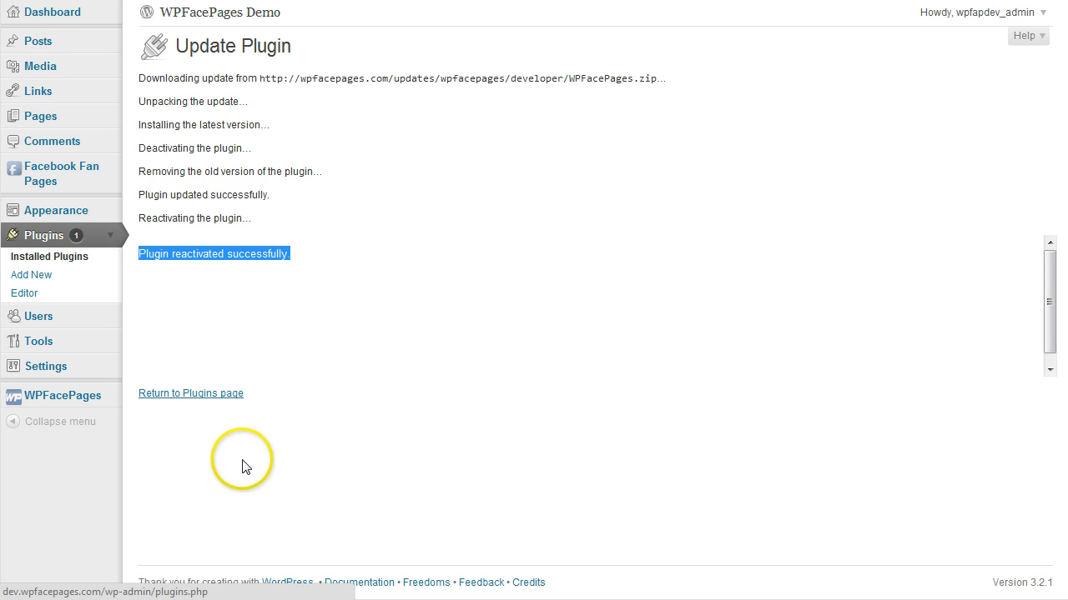
mouse_move(190, 392)
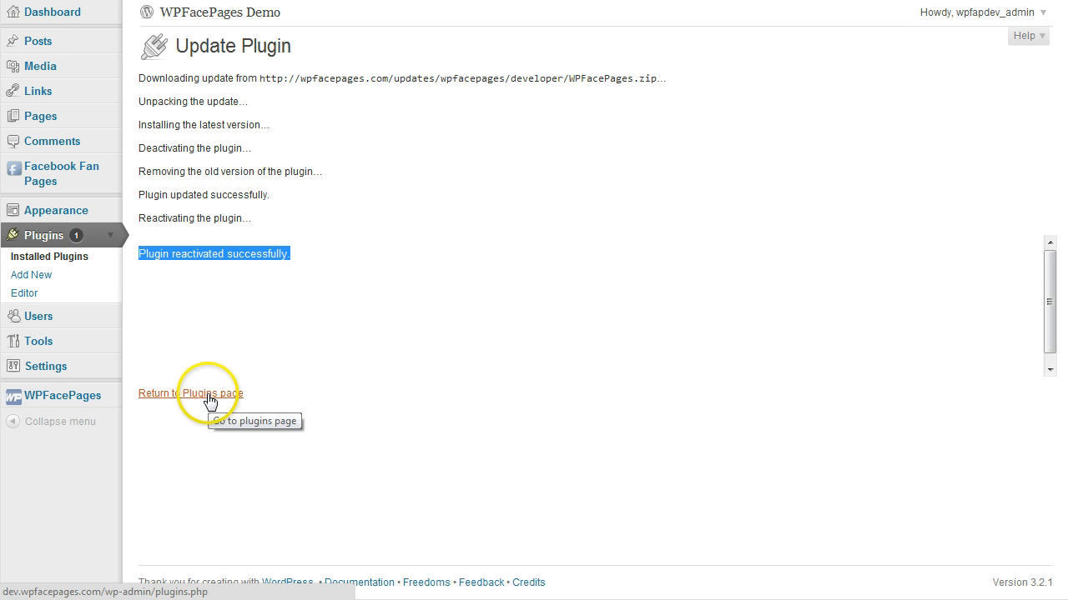
left_click(190, 393)
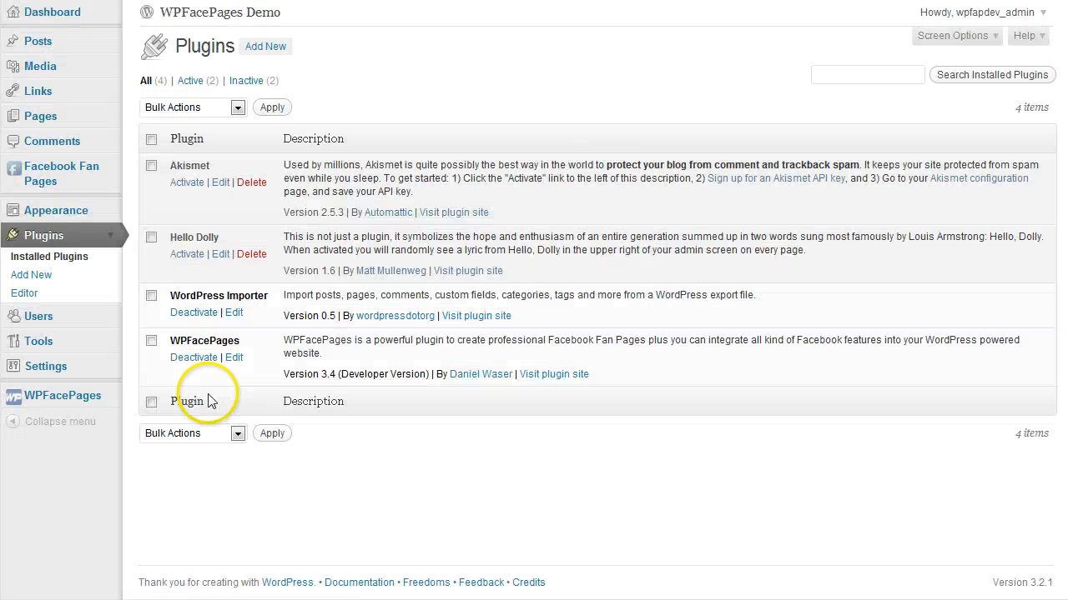